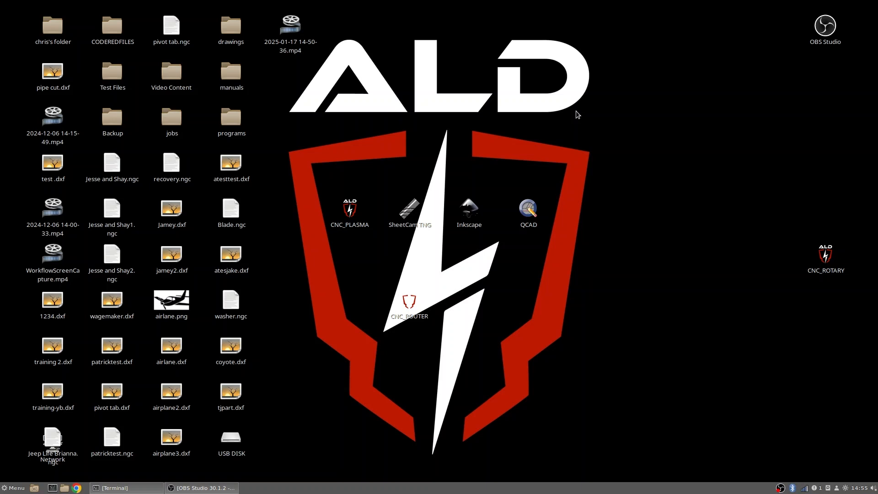
Launch SheetCamTNG from its desktop icon with a fresh untitled job
double_click(409, 210)
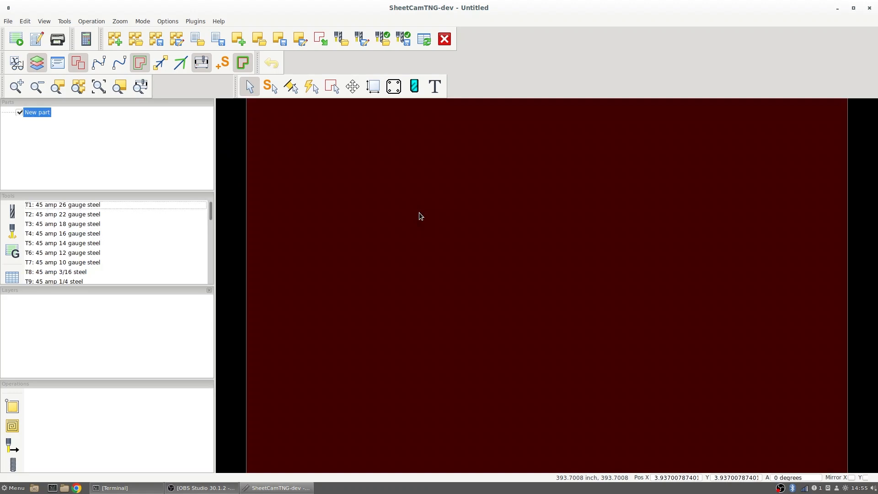
Import the koala drawing file with Inch scaling as the job's part
left_click(7, 21)
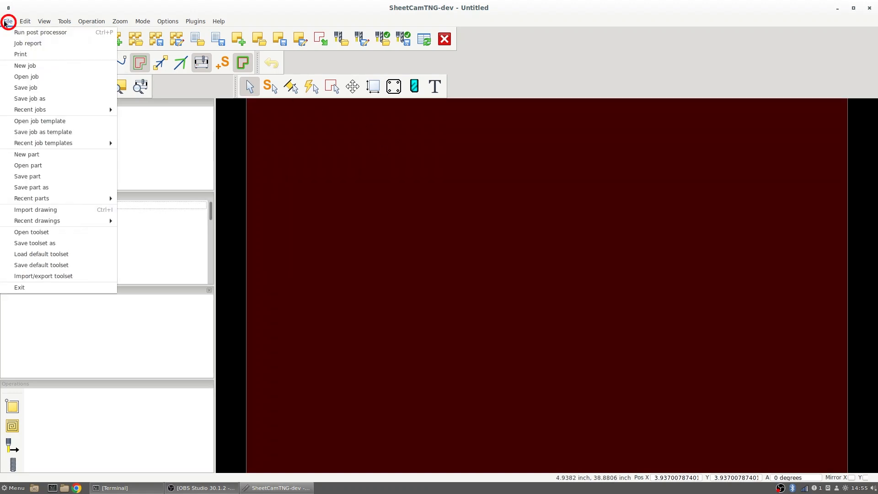
left_click(35, 209)
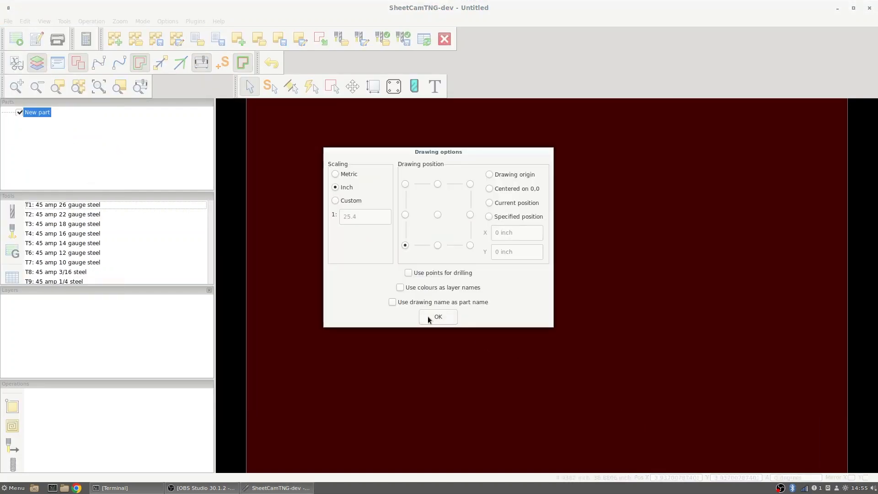
left_click(437, 316)
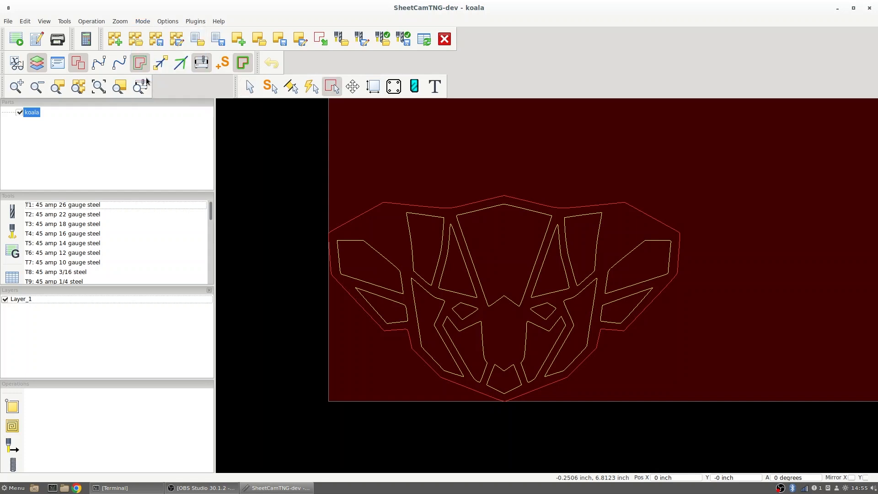
Move the koala's outer contour onto a new layer named 'outside'
right_click(389, 207)
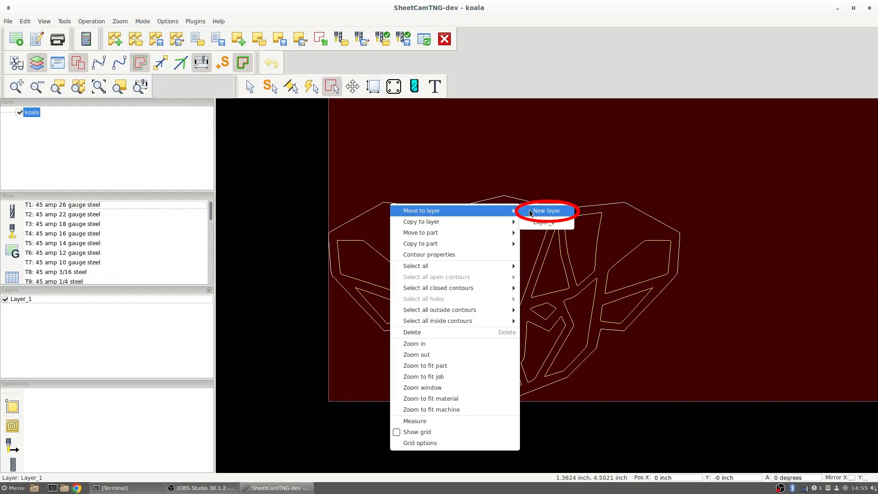
left_click(546, 211)
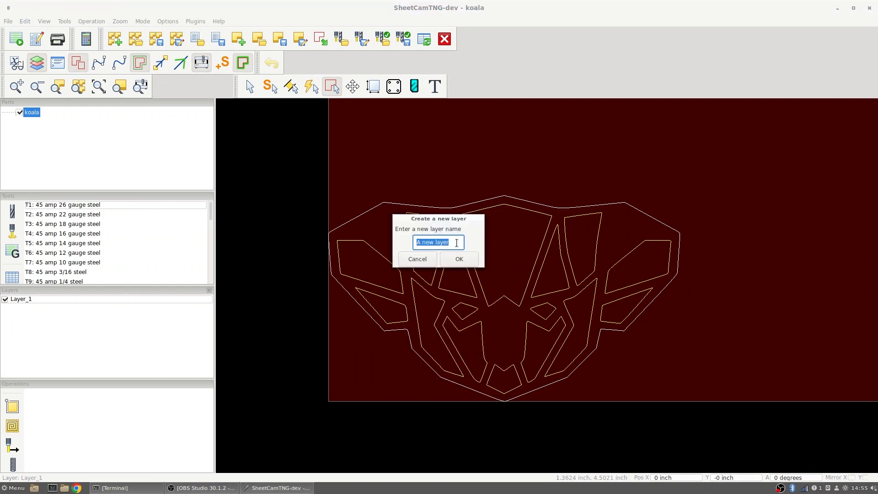
type("outsi")
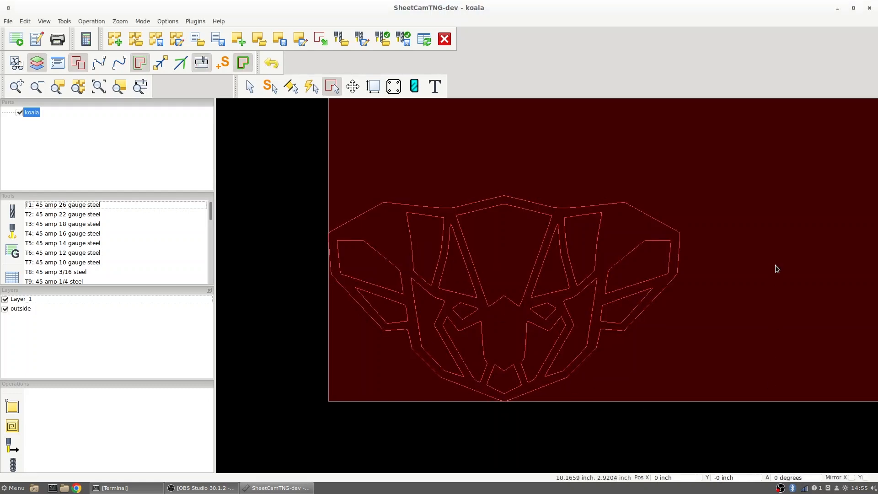
mouse_move(377, 154)
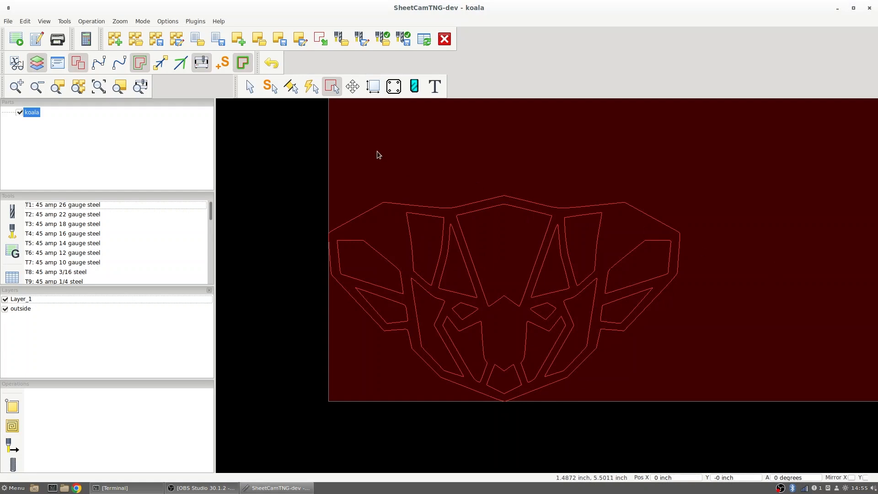
Start a new Pocket operation showing Zigzag pocket on Layer_1 with T225 .25 Router
left_click(91, 21)
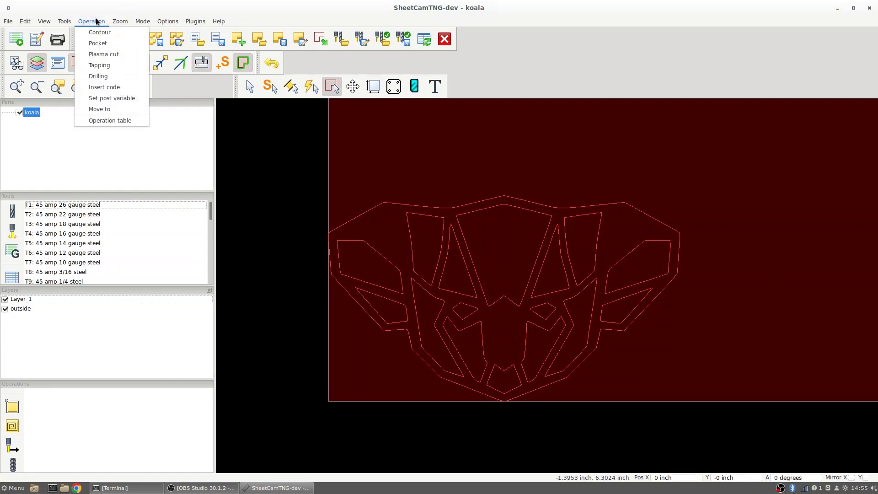
mouse_move(97, 43)
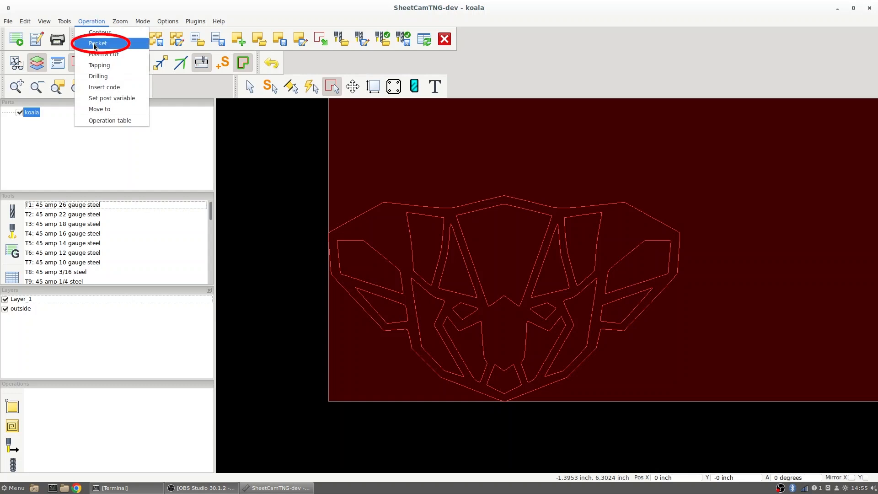
left_click(99, 42)
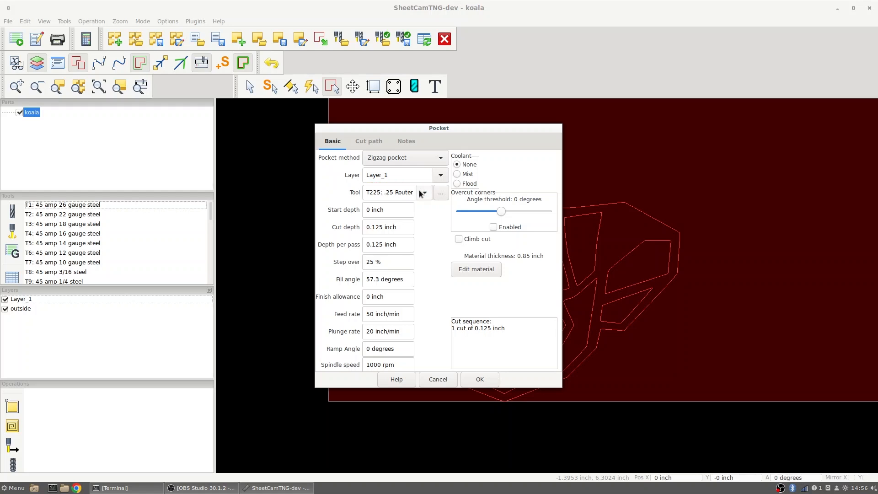
mouse_move(438, 195)
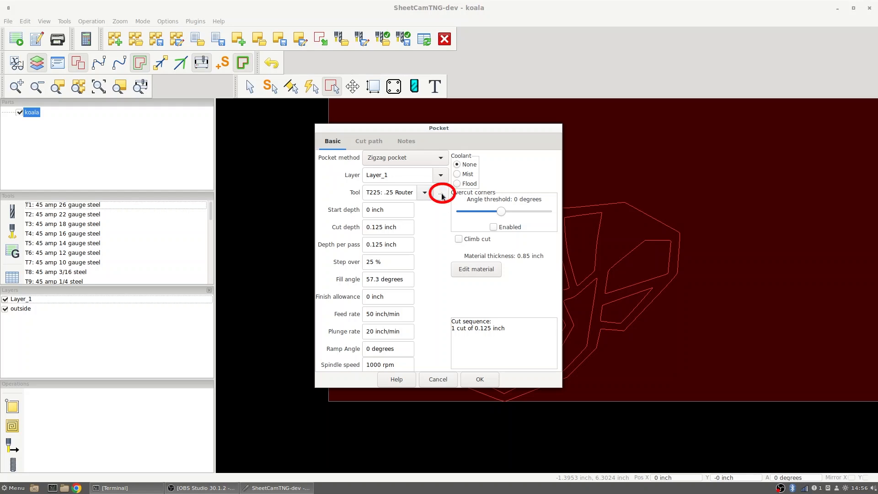
left_click(442, 192)
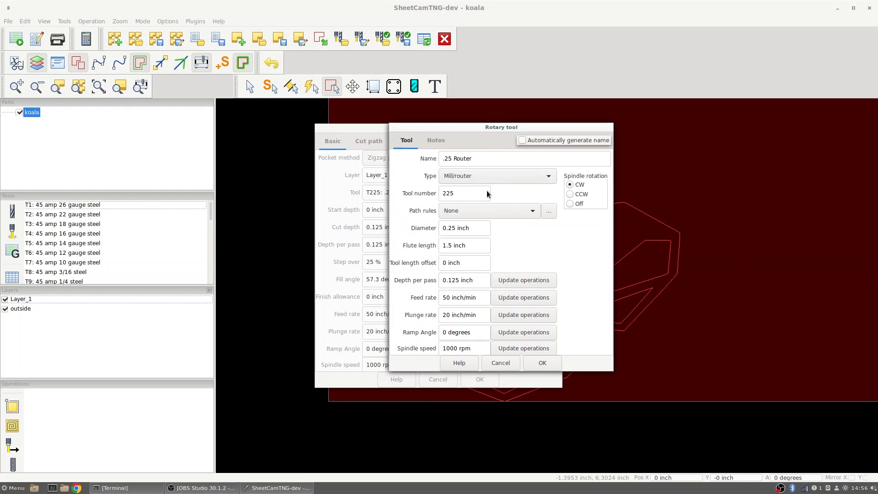
mouse_move(477, 330)
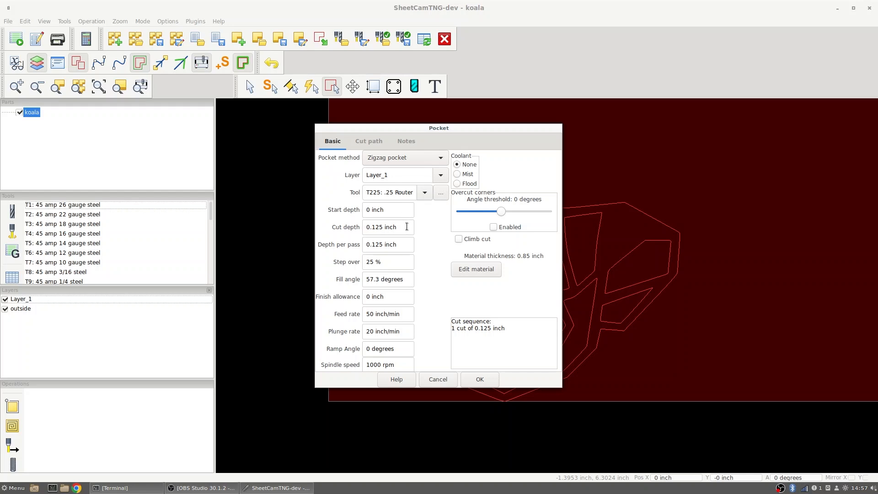
mouse_move(400, 259)
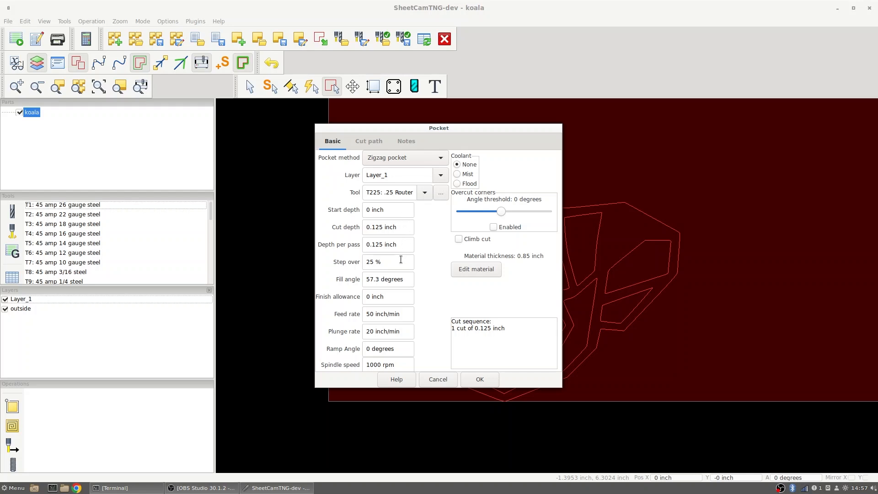
mouse_move(403, 296)
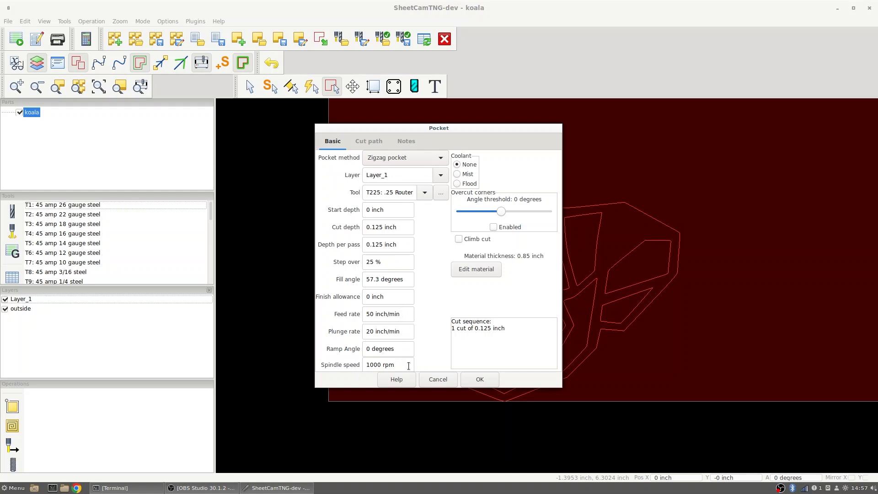
mouse_move(413, 367)
type("30")
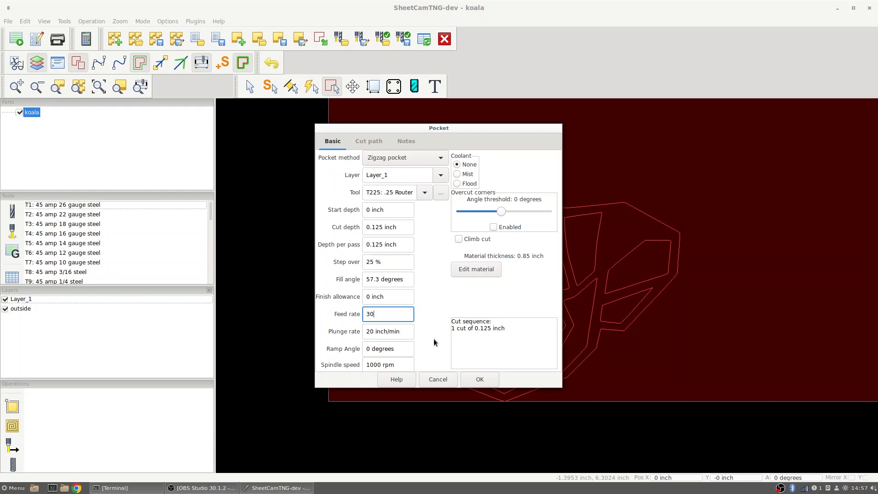
Confirm the Layer_1 zigzag pocket at 30 inch/min feed and return to the Operation menu
left_click(479, 379)
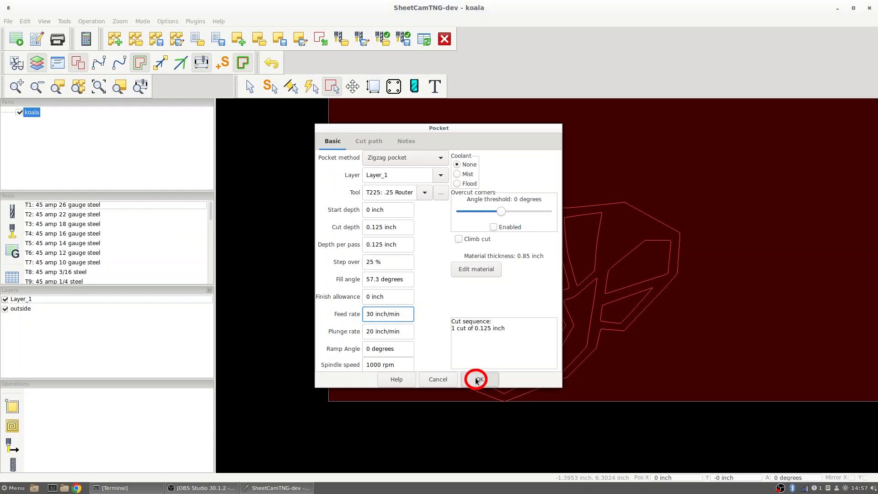
left_click(477, 380)
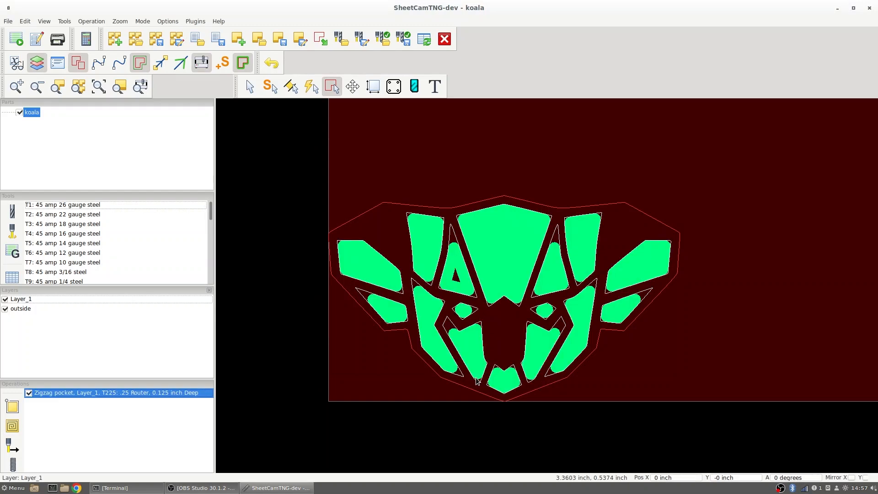
mouse_move(560, 345)
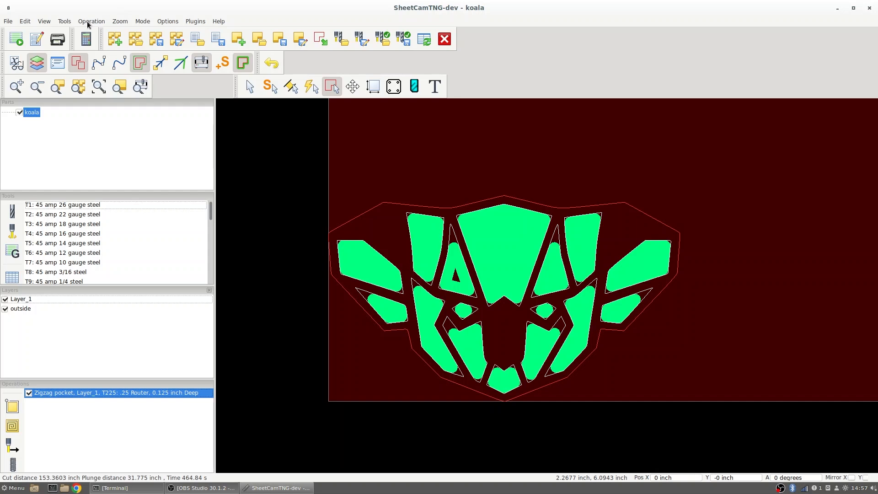
left_click(91, 21)
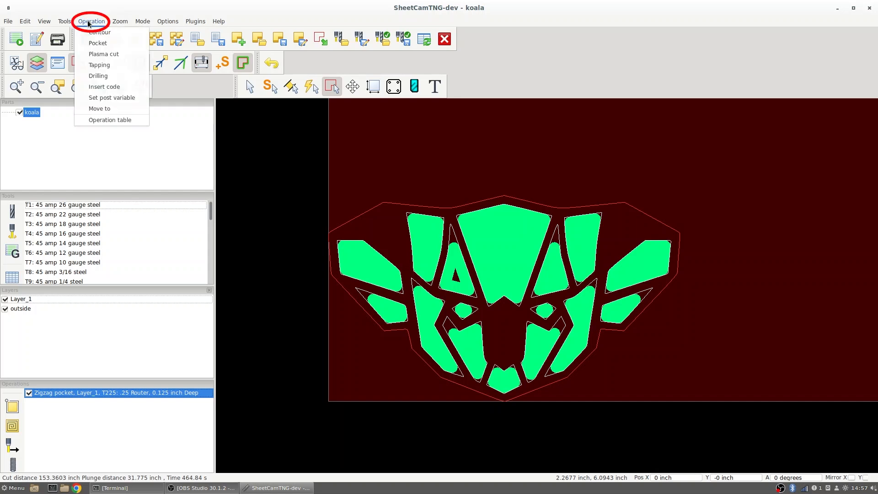
Add an Outside Offset contour on layer 'outside' with T225, cut depth 0.600, 0.125 per pass
left_click(96, 31)
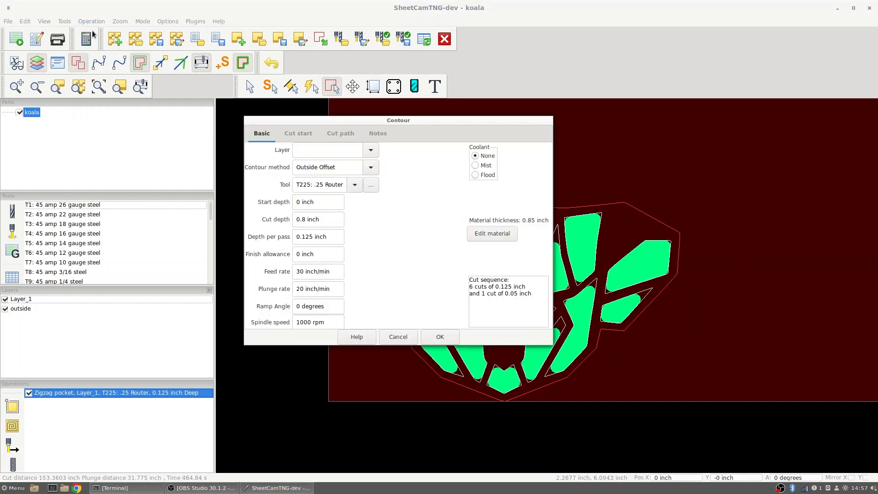
left_click(370, 149)
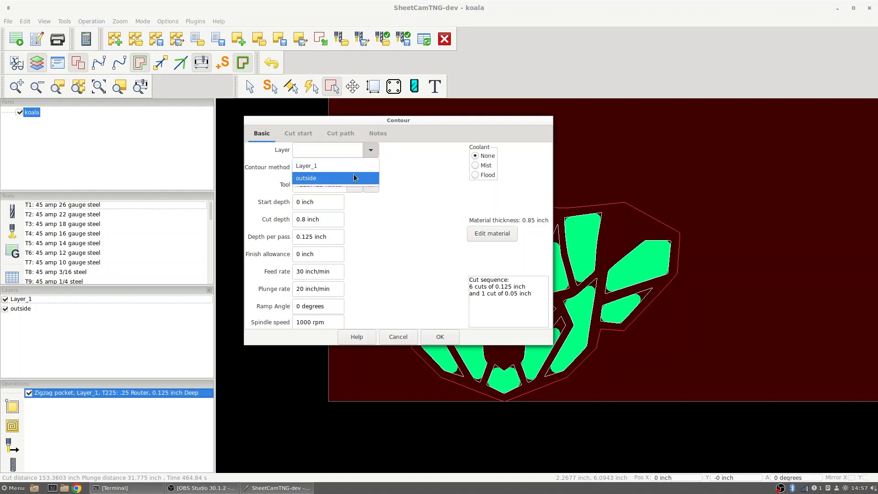
left_click(305, 178)
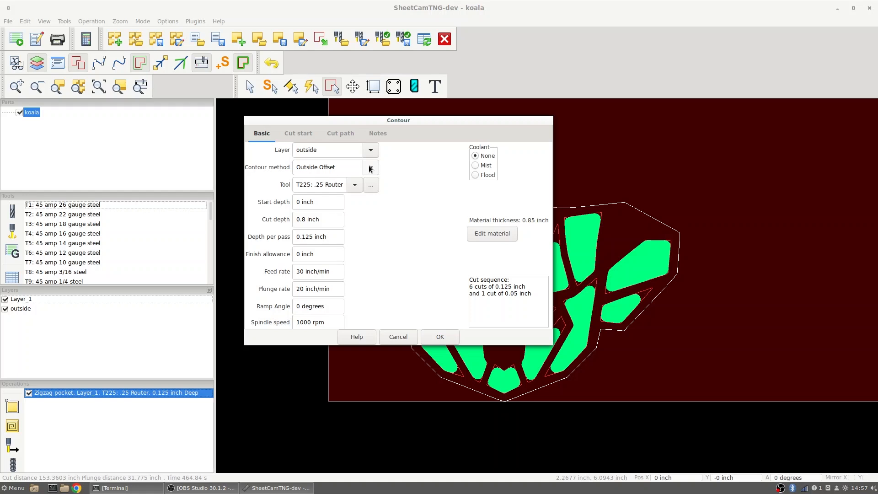
mouse_move(354, 187)
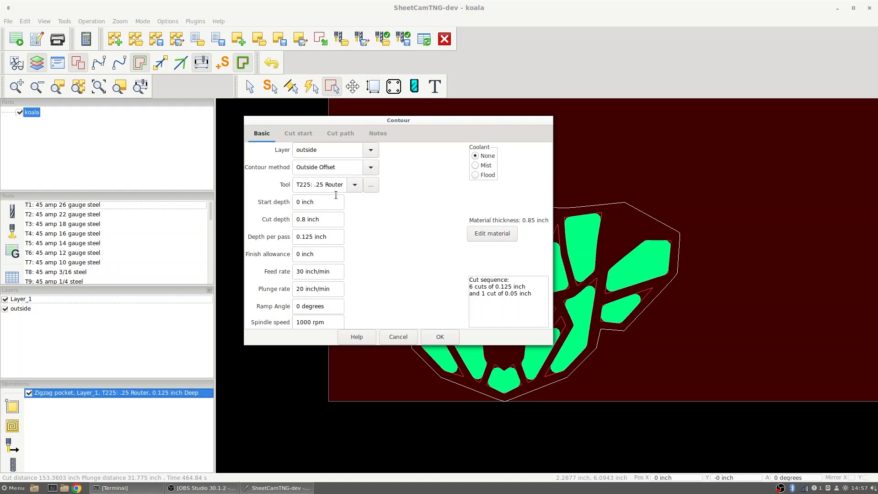
mouse_move(329, 214)
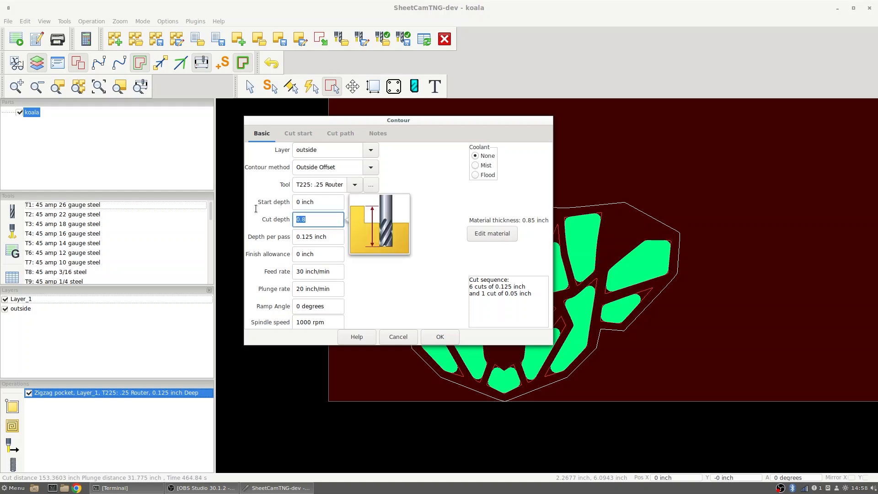
mouse_move(256, 214)
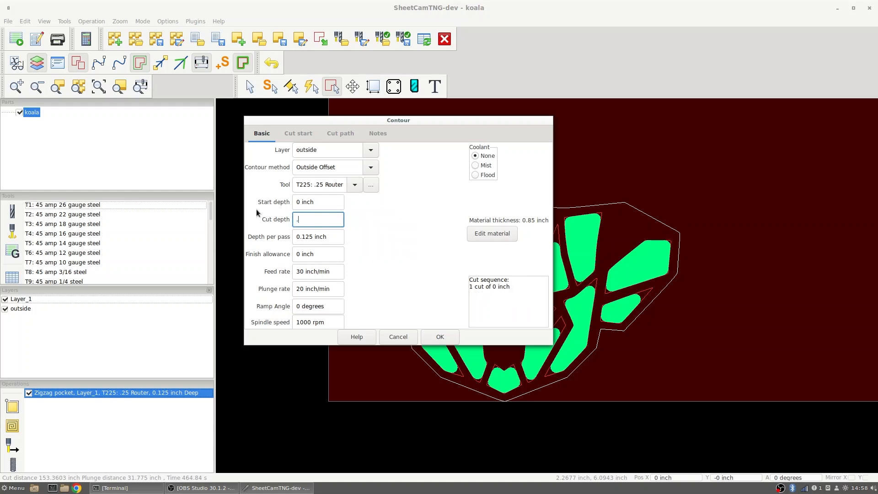
type(".600")
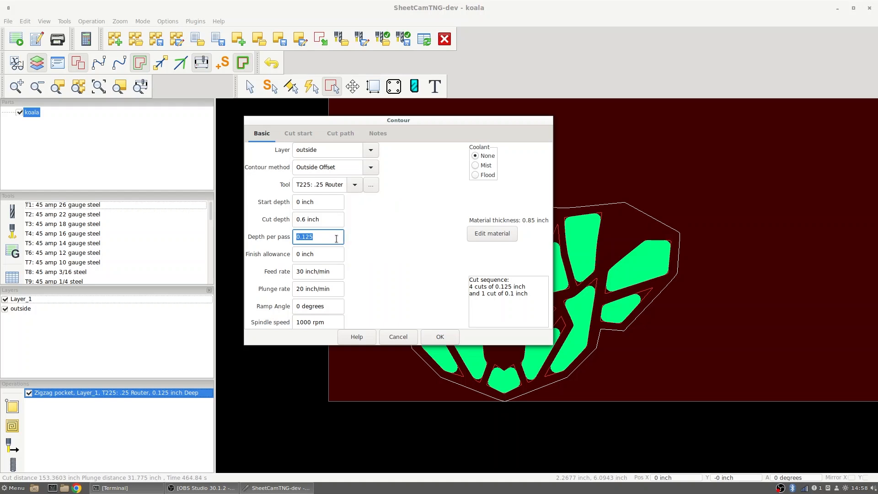
mouse_move(342, 279)
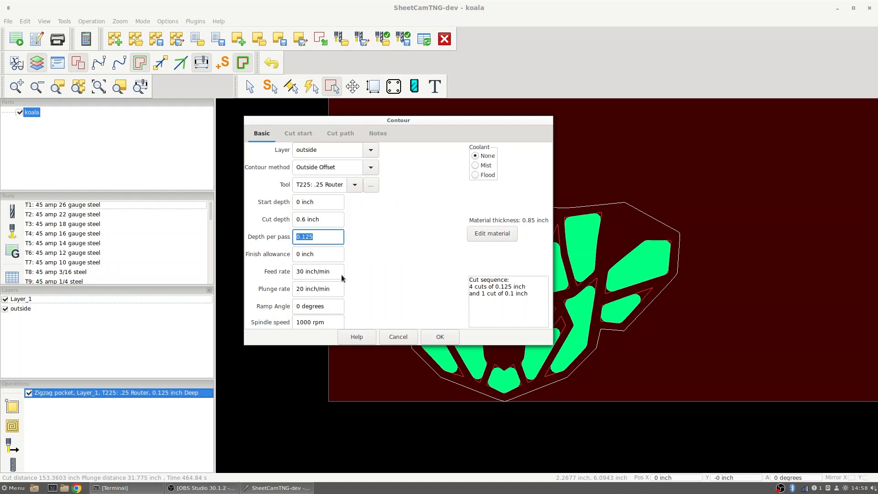
left_click(440, 336)
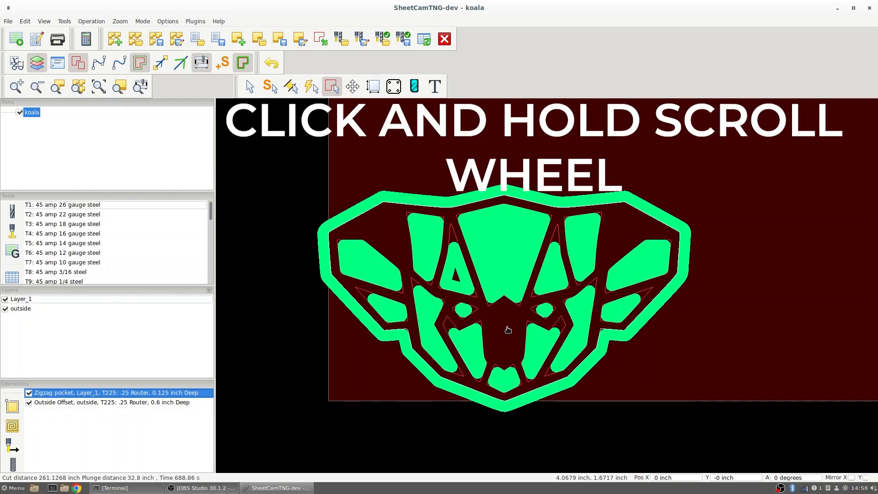
right_click(508, 329)
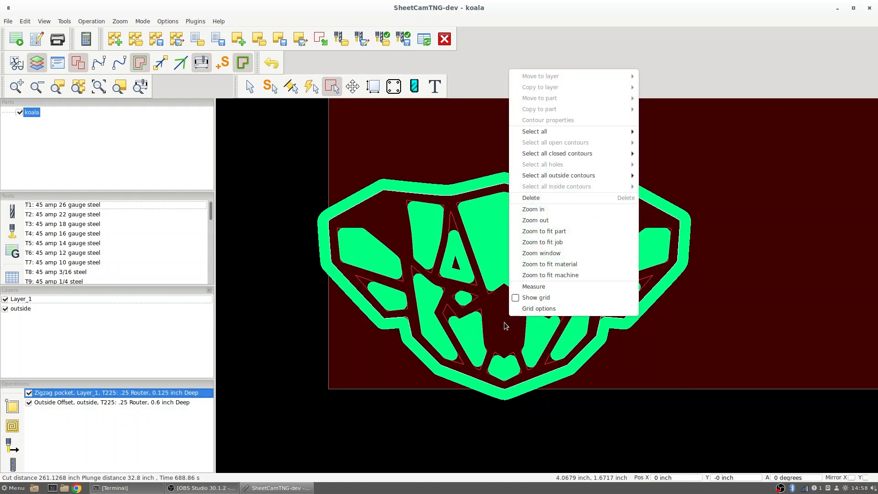
left_click(142, 22)
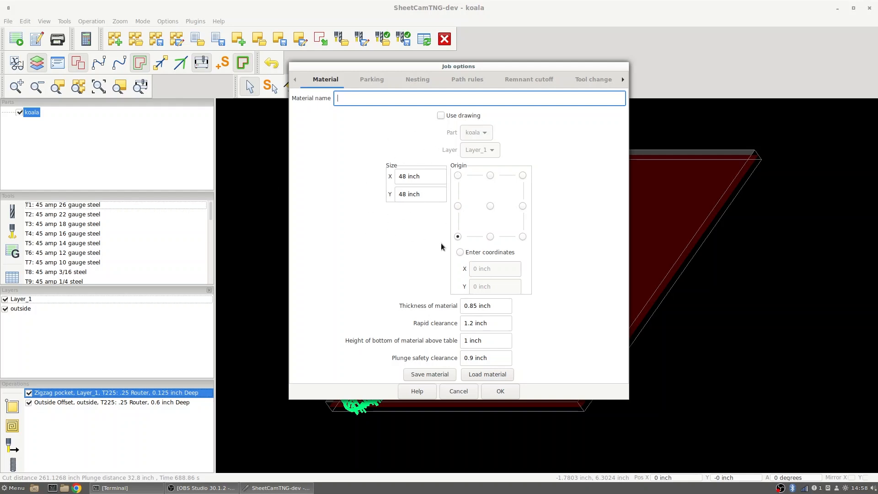
mouse_move(499, 303)
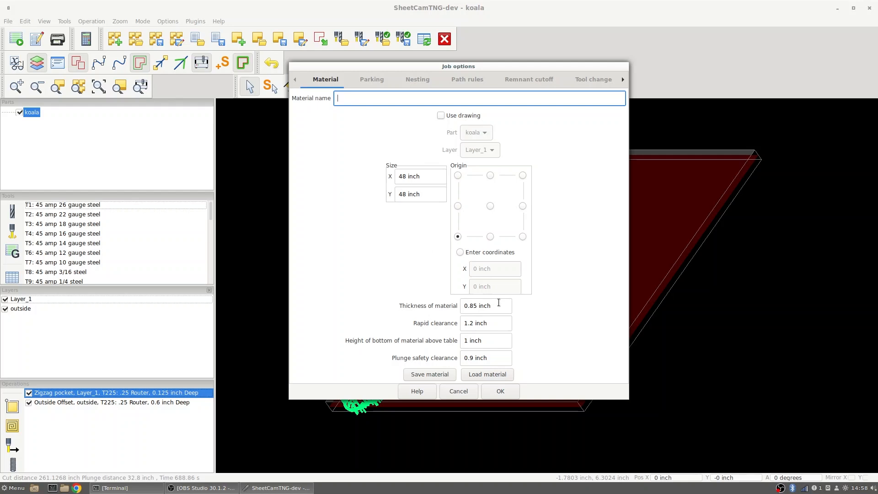
mouse_move(500, 341)
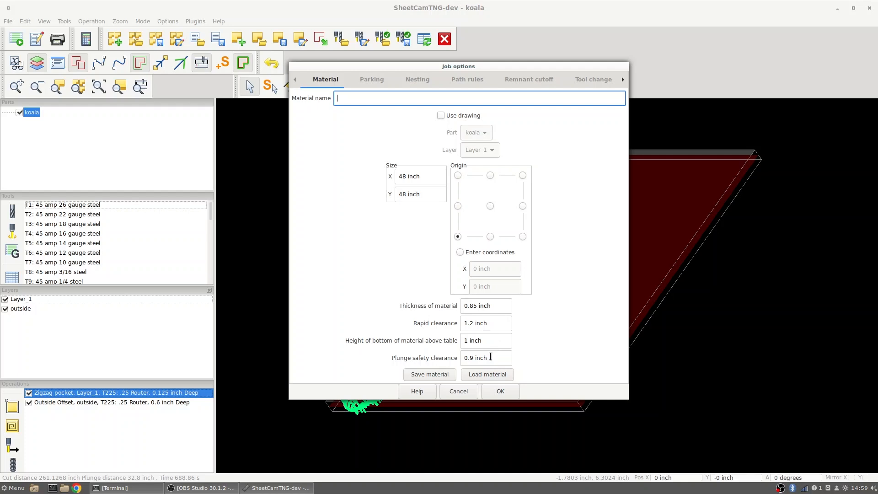
left_click(458, 391)
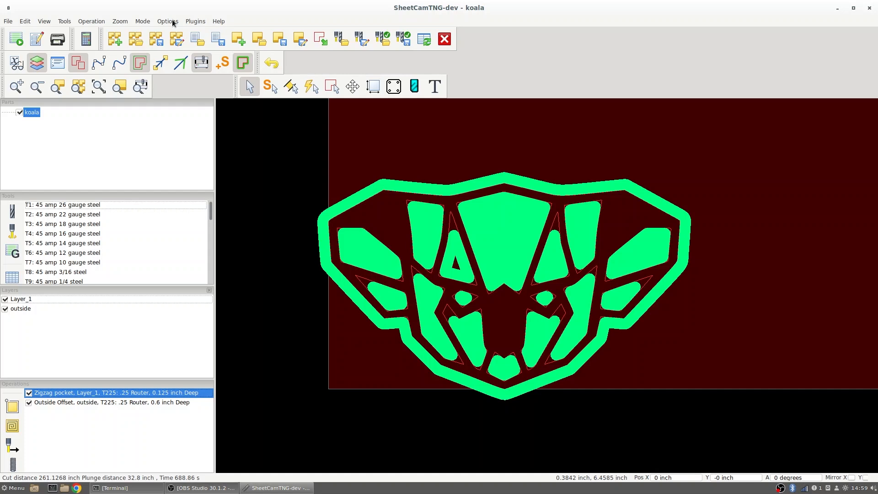
left_click(167, 21)
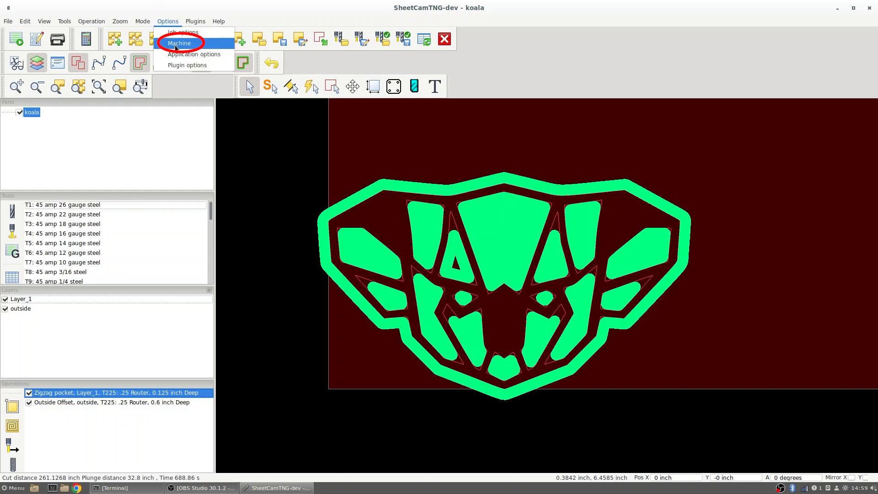
left_click(180, 42)
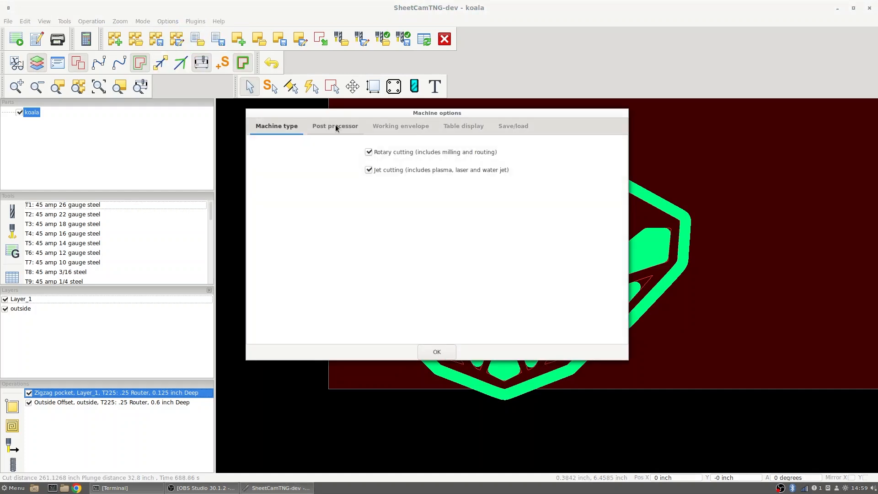
left_click(334, 125)
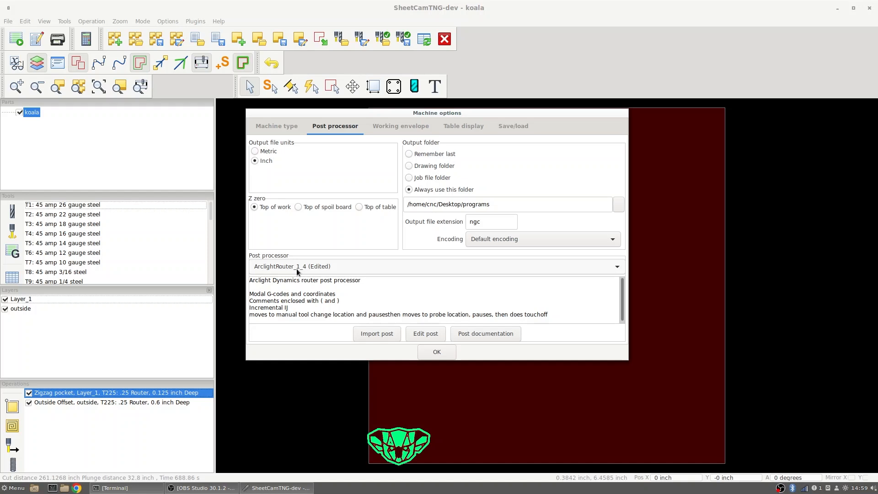
left_click(437, 352)
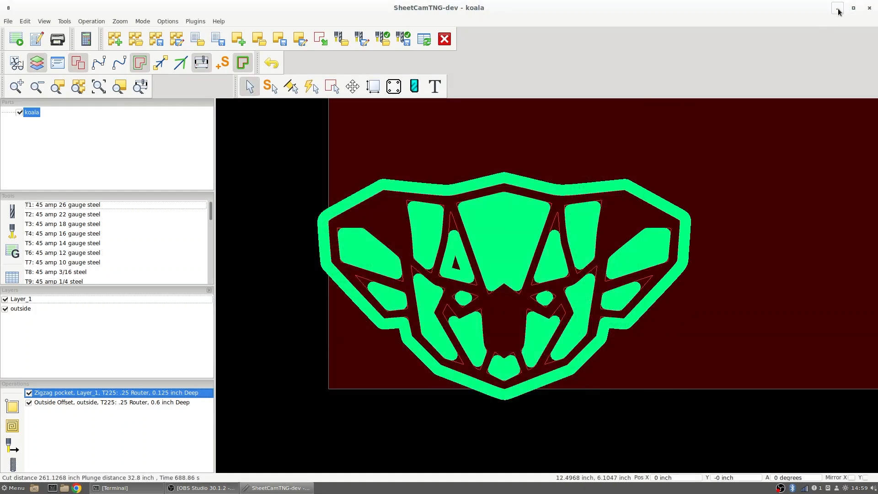
Minimize SheetCamTNG and launch the CNC_ROUTER control from the desktop
left_click(837, 8)
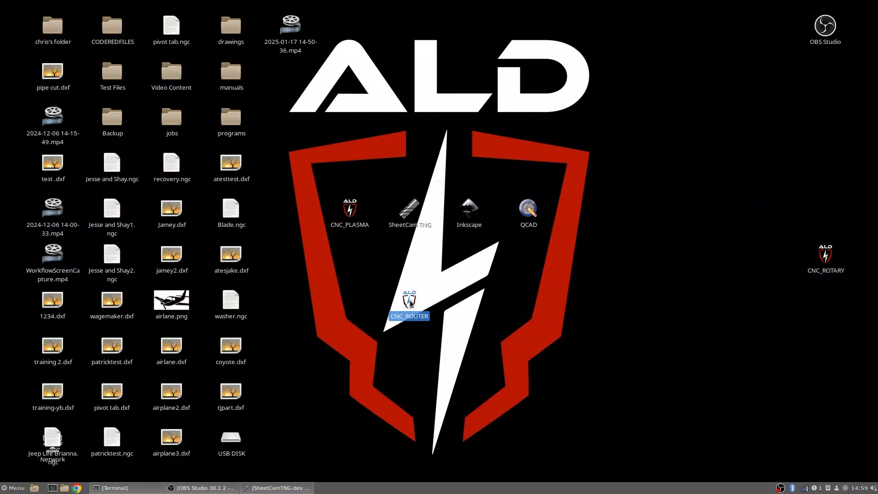
double_click(409, 301)
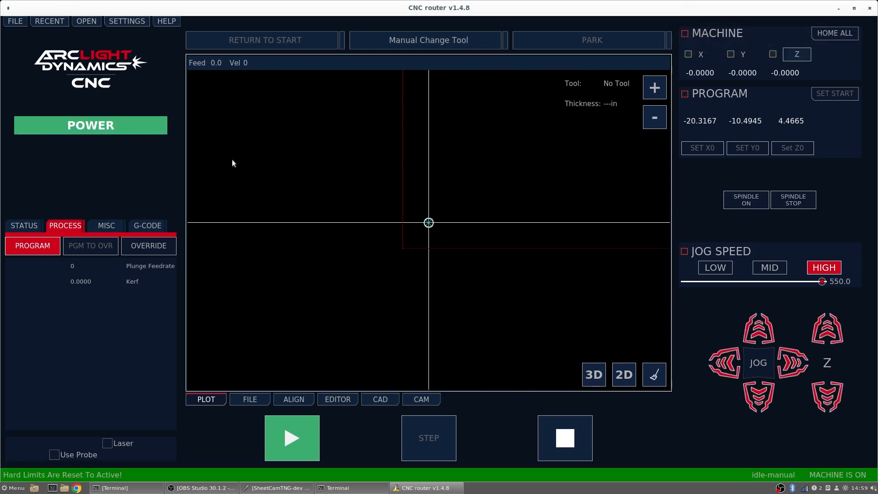
Run HOME ALL so the X, Y and Z axes home
left_click(835, 32)
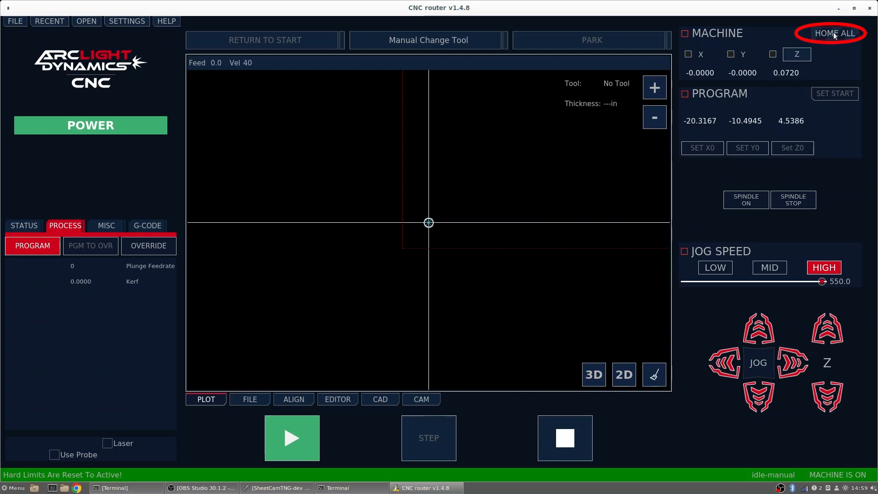
left_click(834, 33)
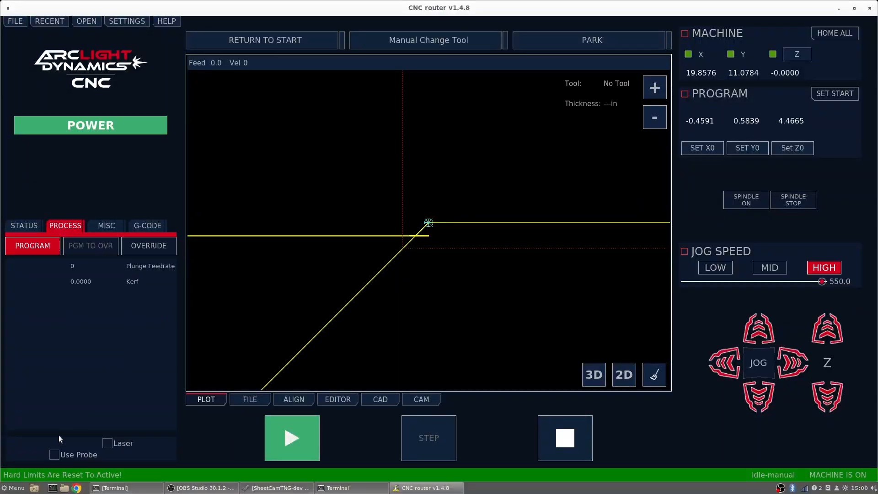
mouse_move(56, 460)
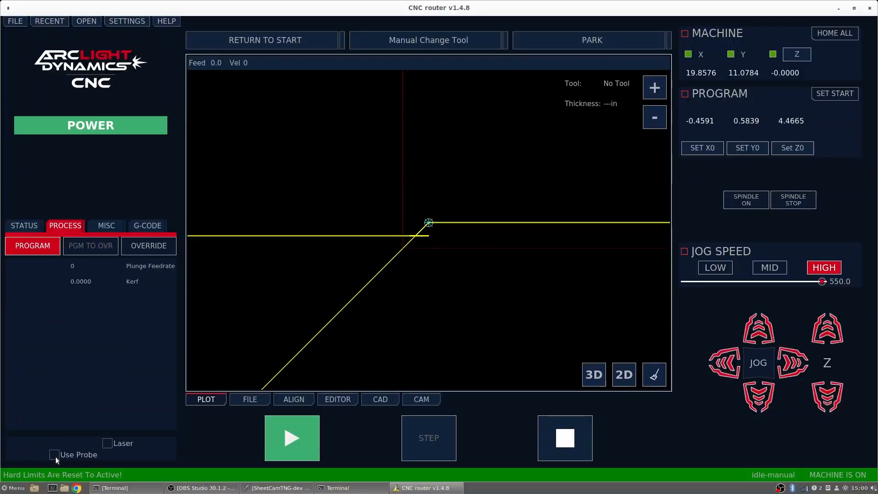
Jog Z down, run Manual Change Tool with 0.0000 tool height, and dismiss the error popup
key("Page_Down")
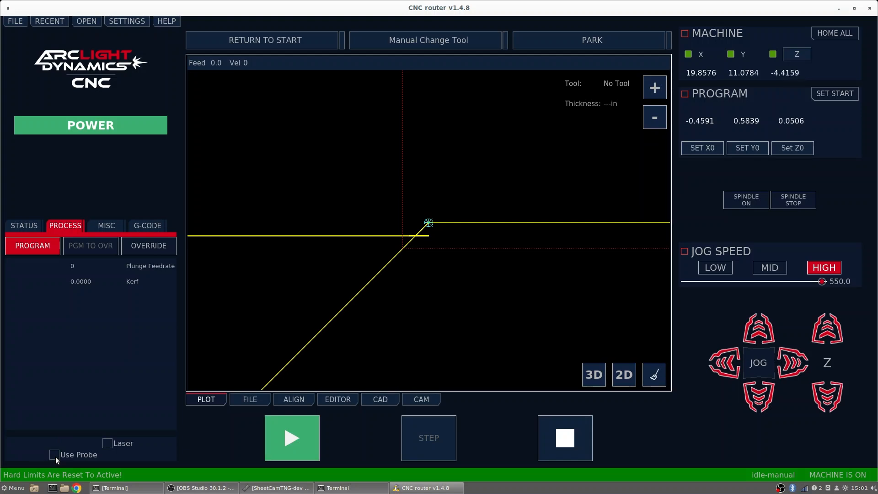
left_click(834, 94)
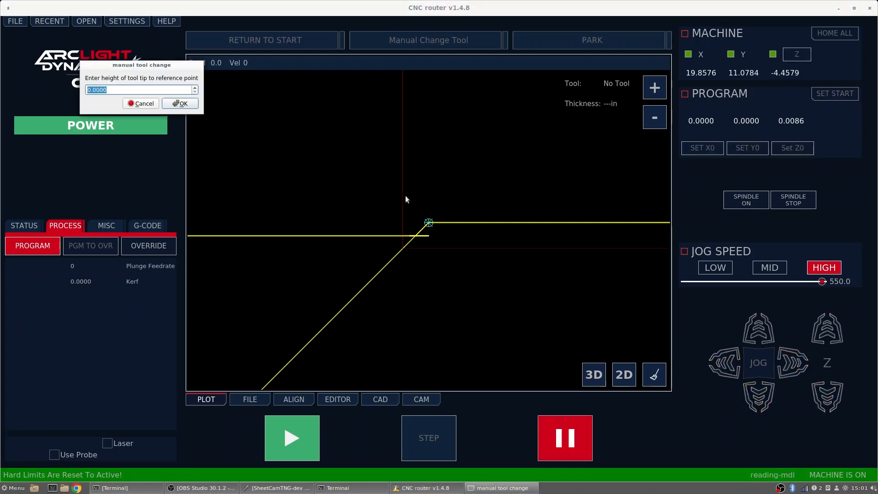
mouse_move(408, 193)
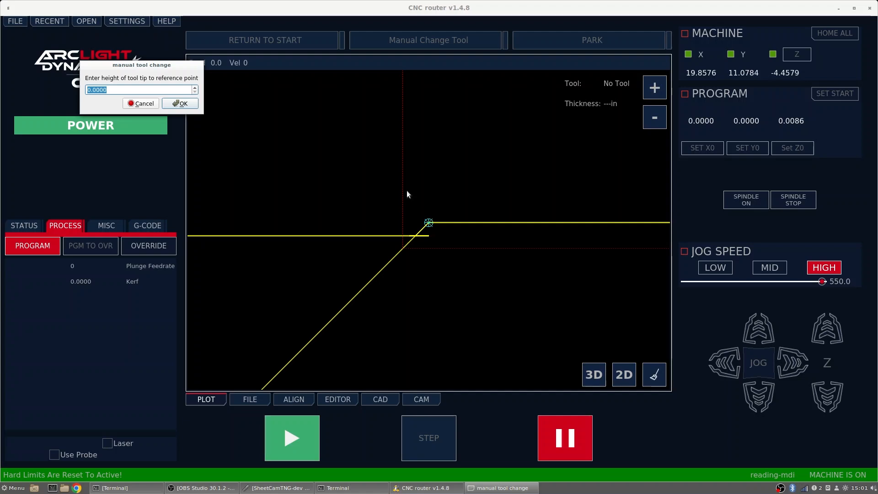
mouse_move(376, 185)
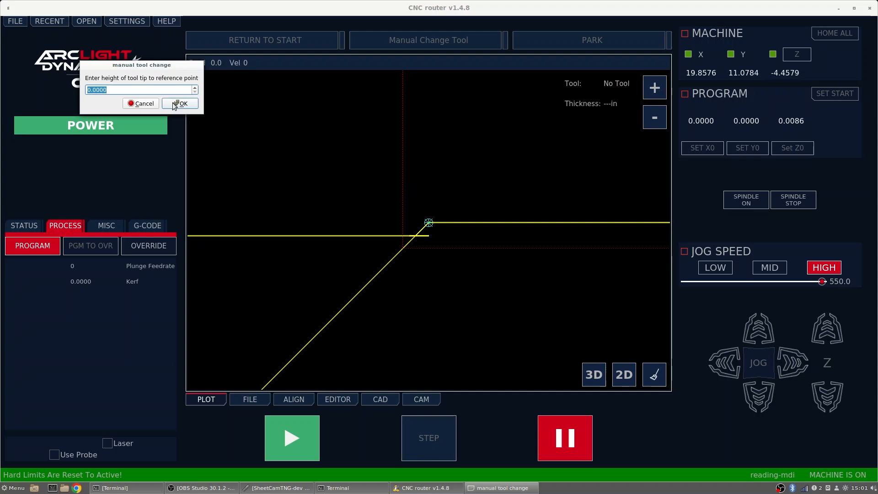
left_click(183, 103)
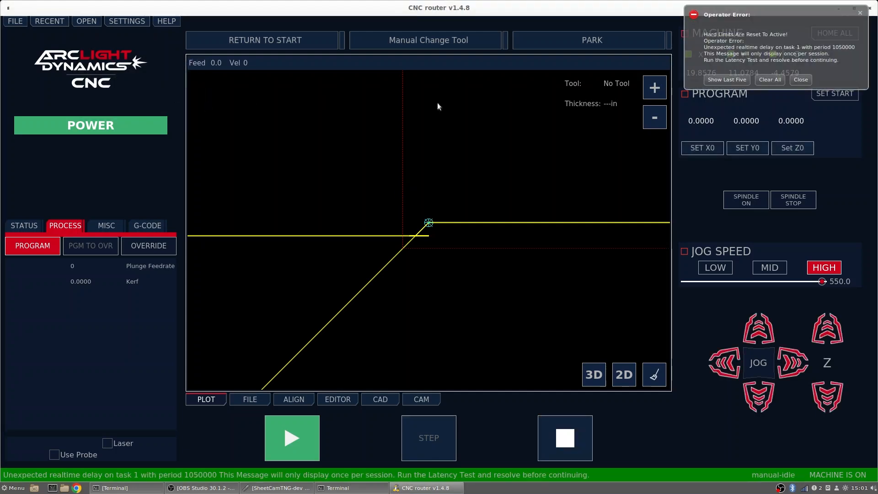
left_click(800, 80)
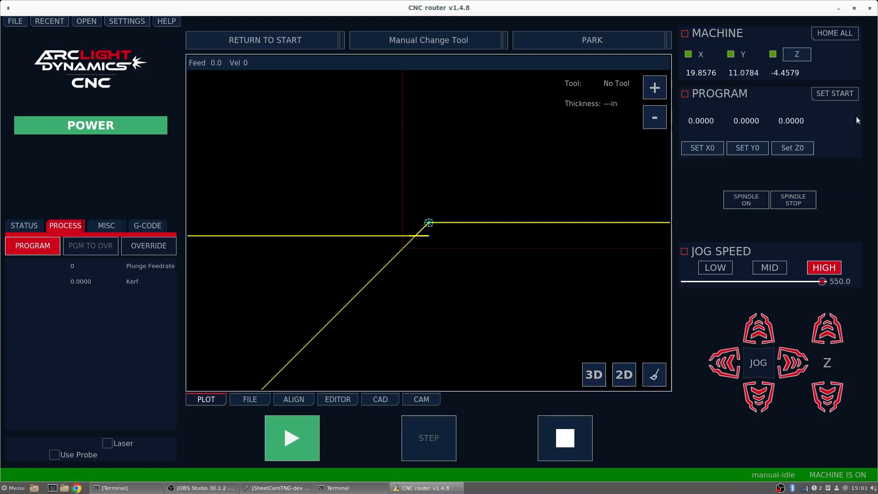
Load koala.ngc, acknowledge the .25 router tool notice, and start running the program
left_click(249, 399)
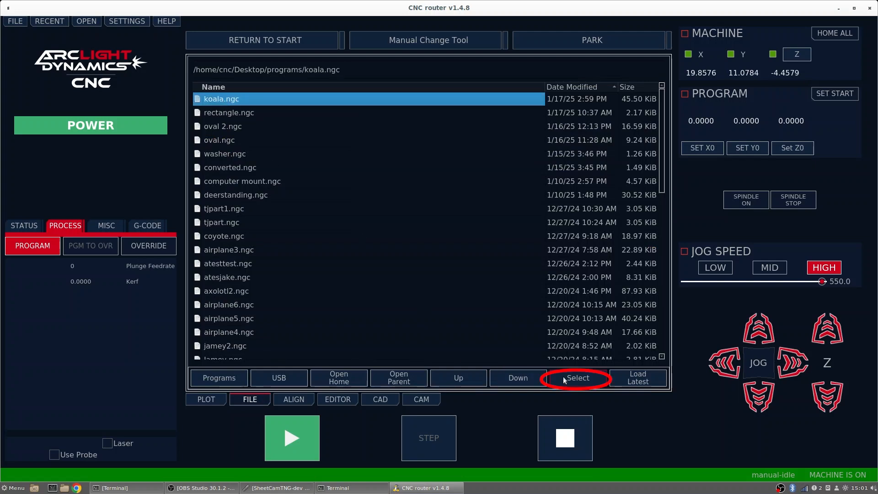
left_click(578, 378)
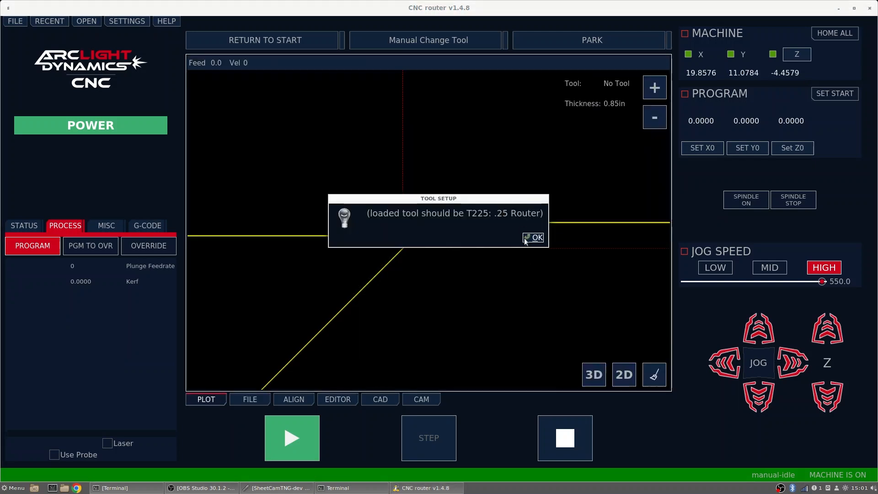
left_click(534, 237)
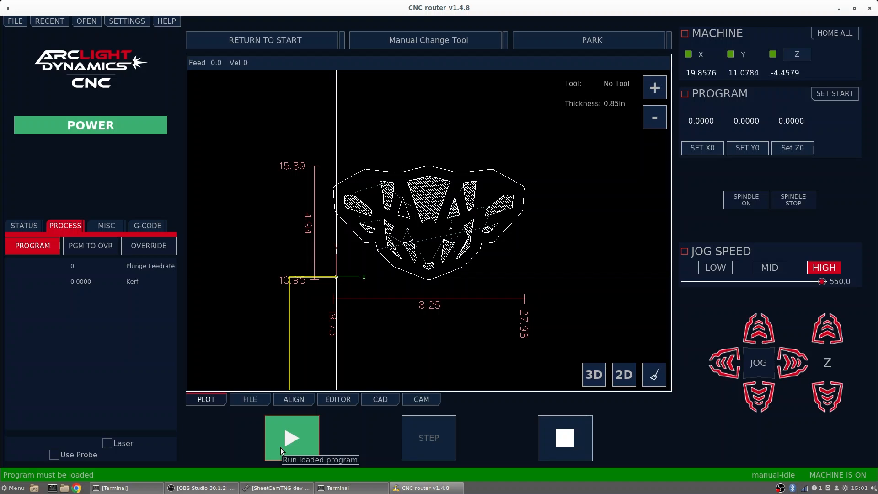
left_click(291, 438)
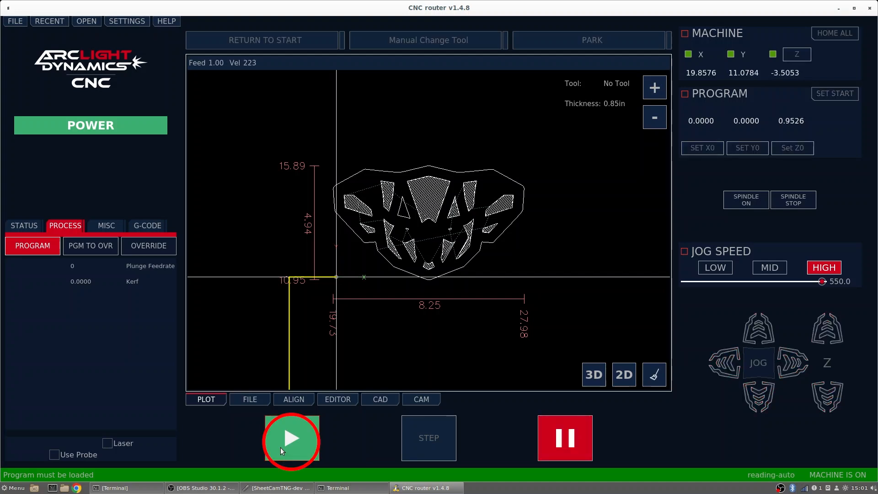